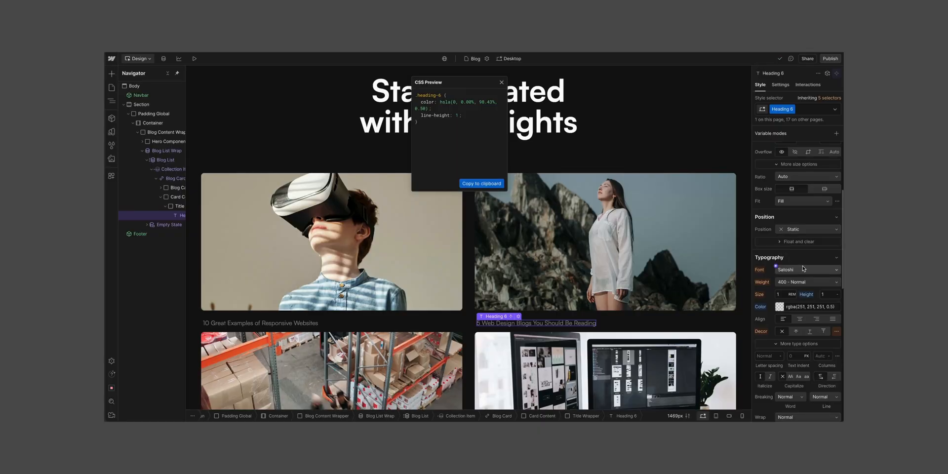
Step: Inspect the div.logos elements inside the trusted-by-hero-logos row in DevTools
left_click(807, 269)
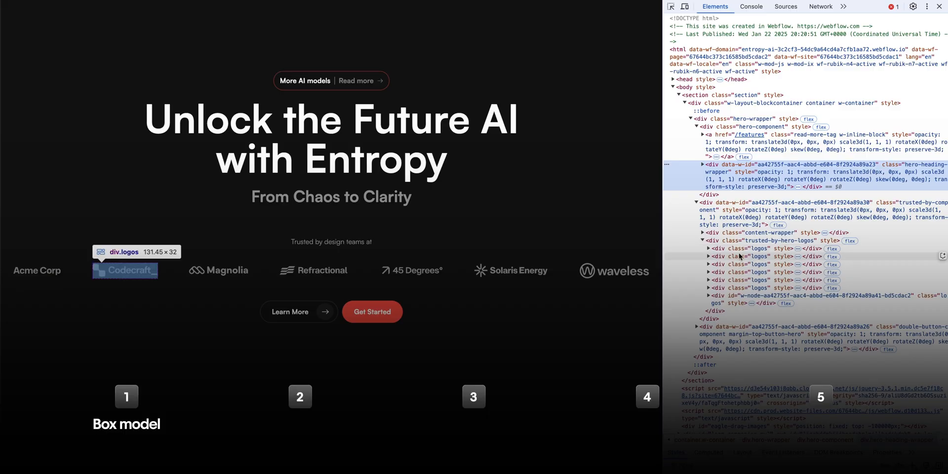
mouse_move(511, 270)
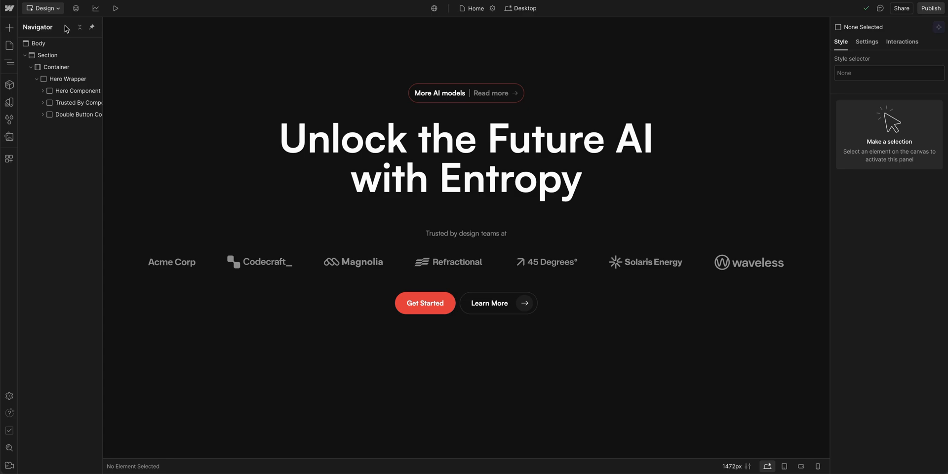
Step: Move Primary Button after Secondary Button in the hero's Double Button Component, undoing the group move
left_click(47, 55)
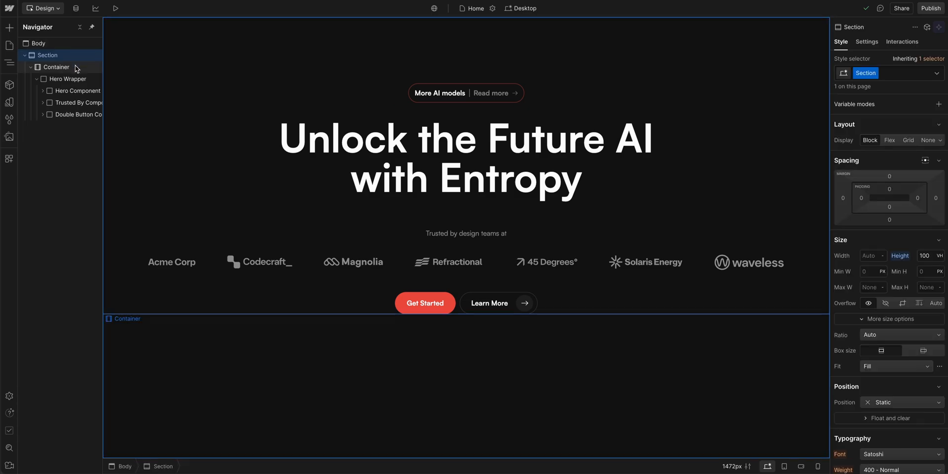
left_click(70, 79)
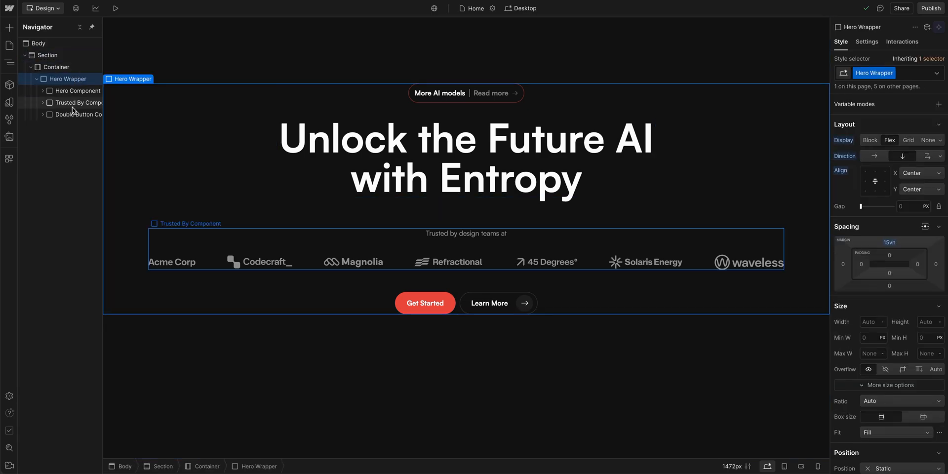
left_click(79, 114)
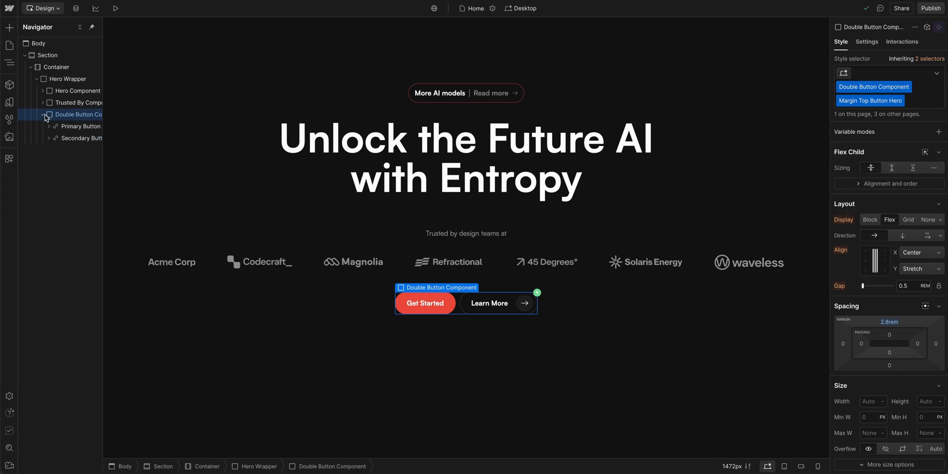
left_click(80, 139)
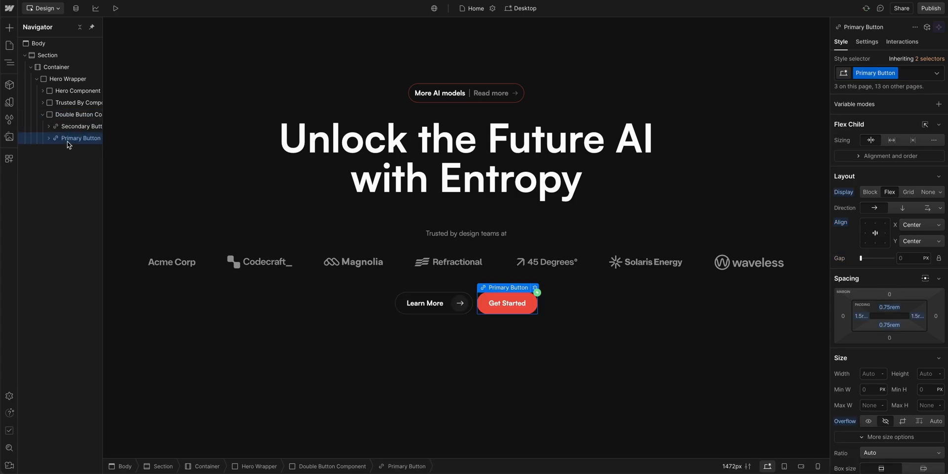
left_click(79, 102)
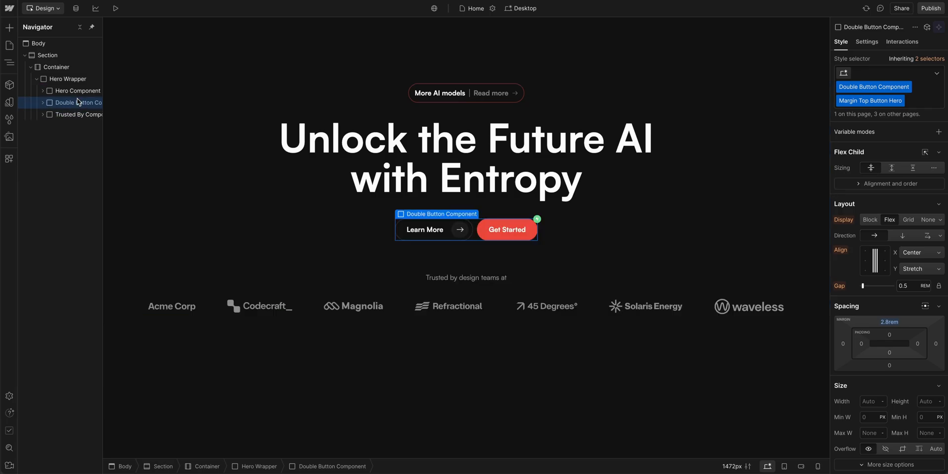
key("F12")
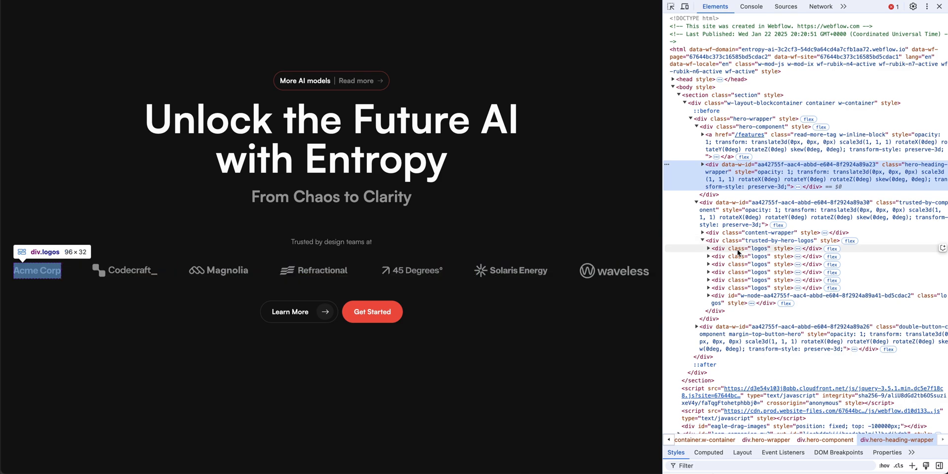
mouse_move(314, 270)
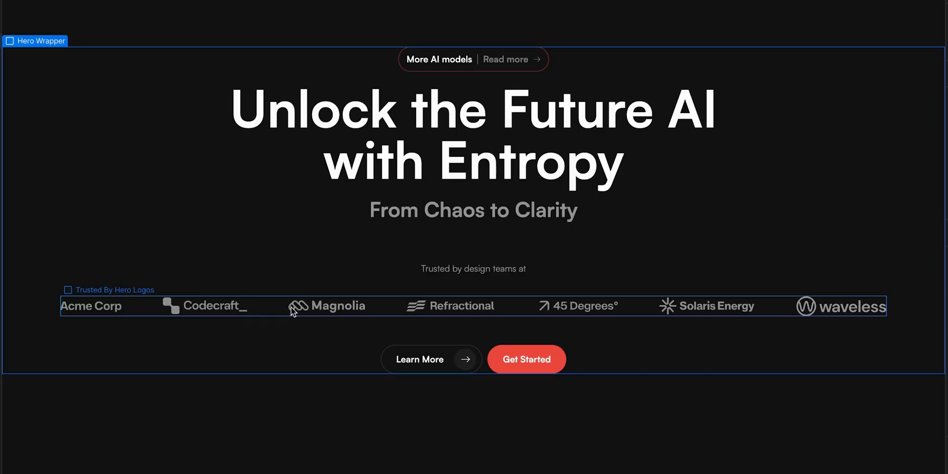
Step: Show the Add elements panel scrolled down to the Typography section with Heading
left_click(10, 29)
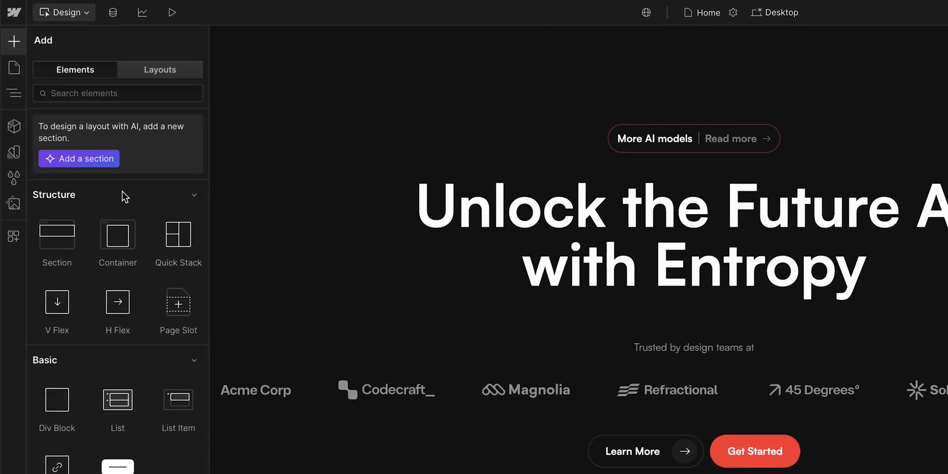
scroll("down", 3)
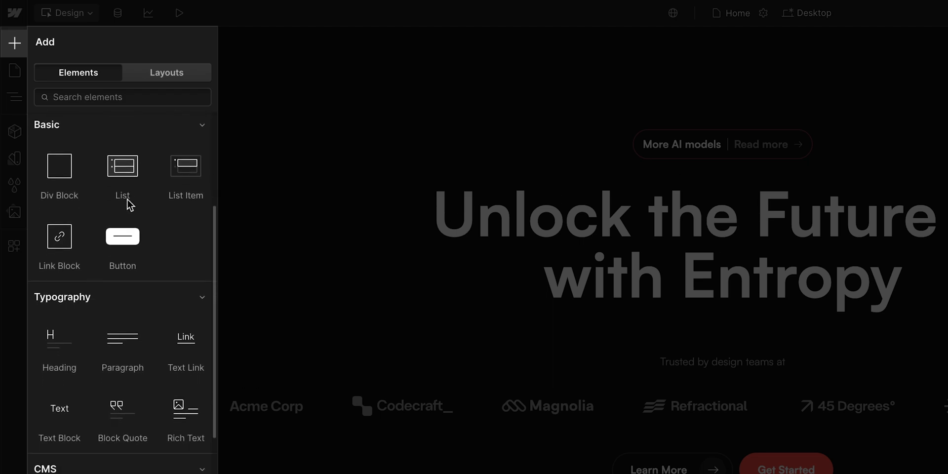
scroll("down", 3)
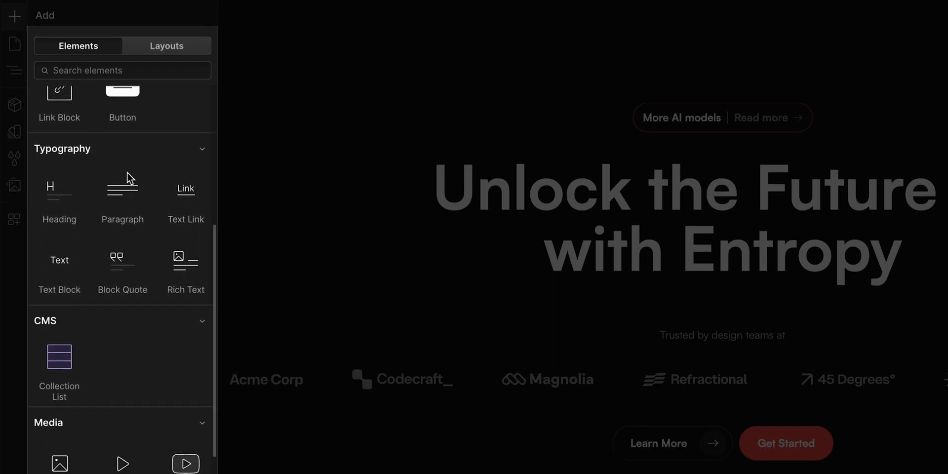
scroll("down", 3)
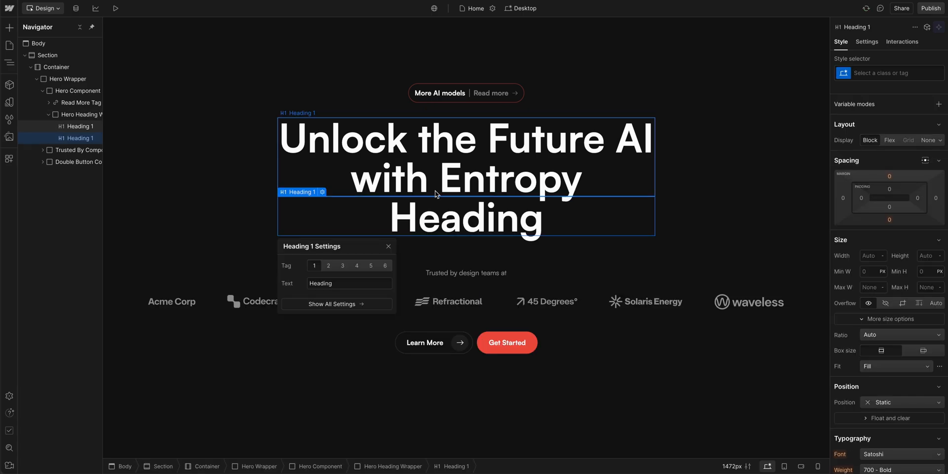
Step: Set the new hero heading's text to 'From Chaos to Clarity' and its tag to H2
type("From Chaos to Clarity")
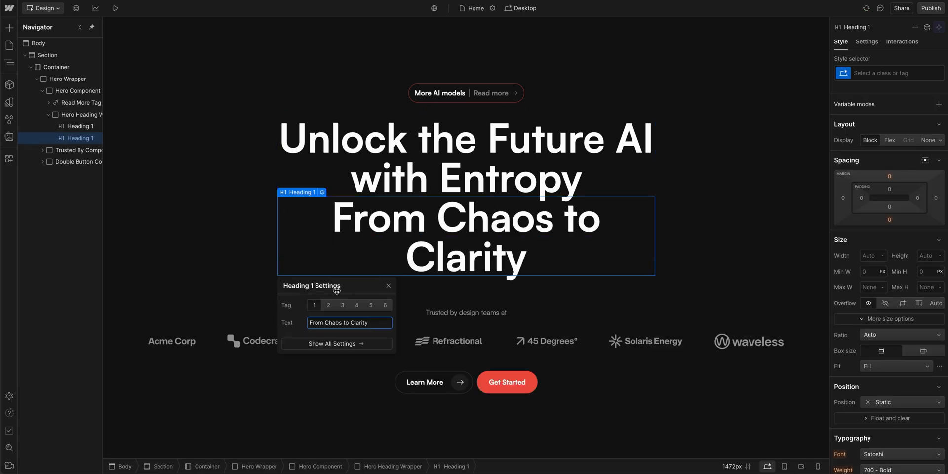
left_click(328, 306)
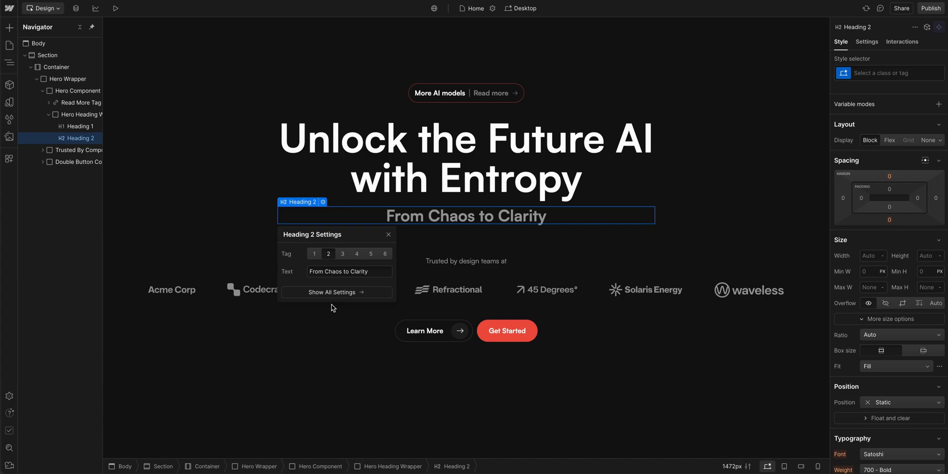
left_click(389, 235)
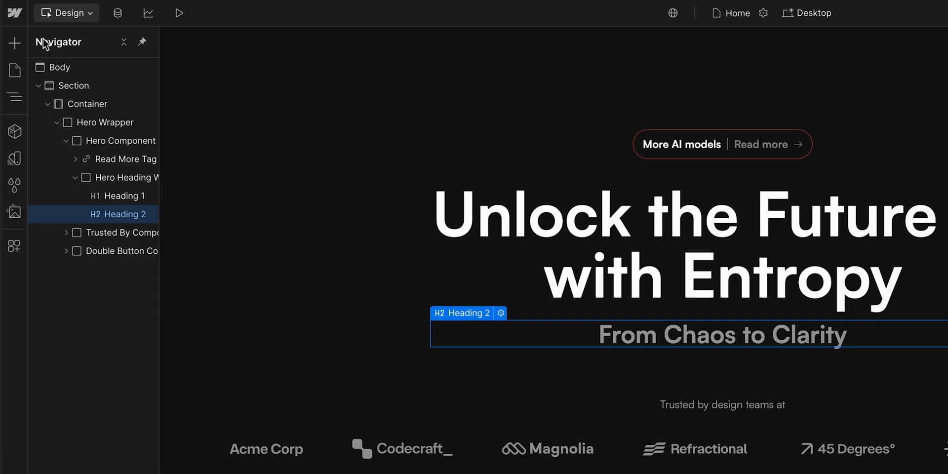
left_click(13, 12)
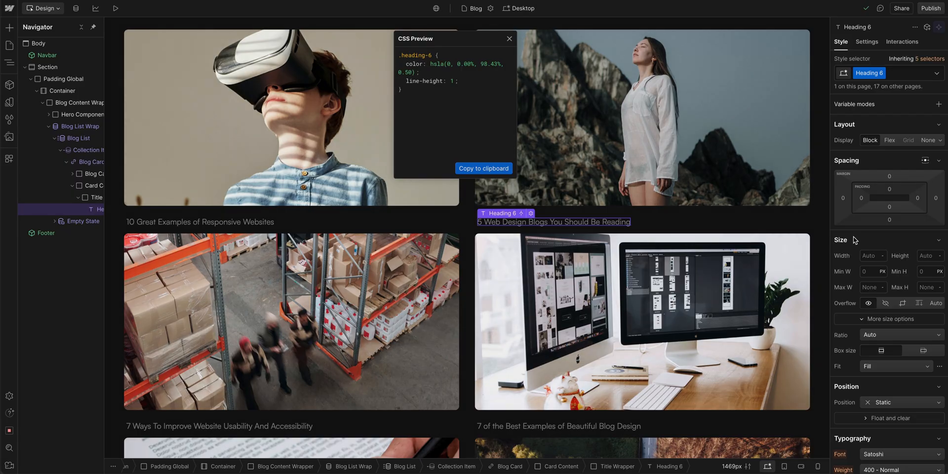
Step: Give Heading 6 the Rubik font, the H6 size variable and 53% colour opacity
scroll("down", 3)
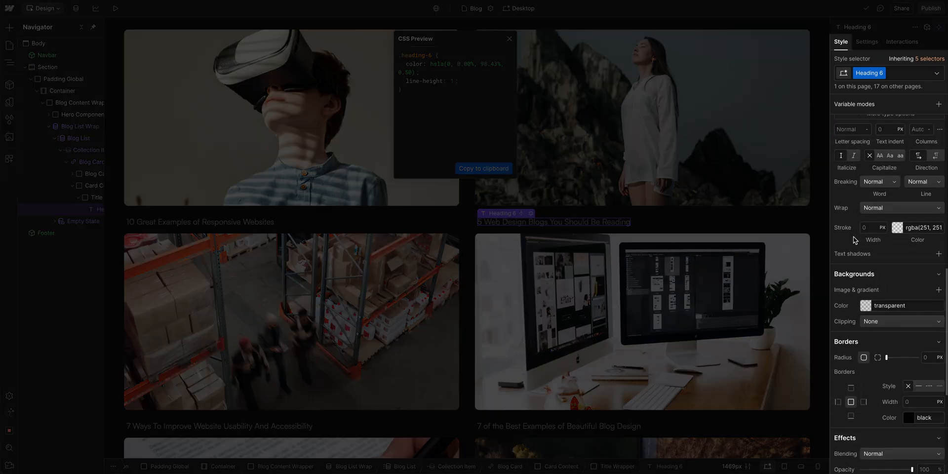
scroll("up", 3)
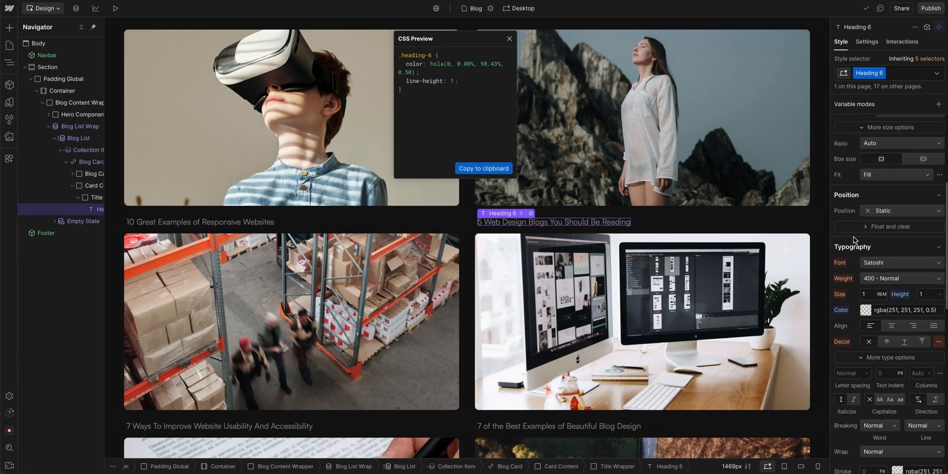
left_click(901, 262)
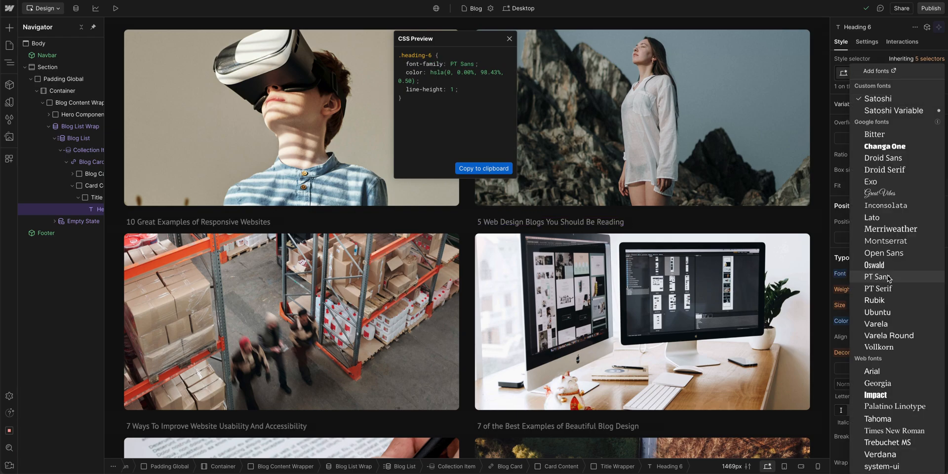
left_click(875, 301)
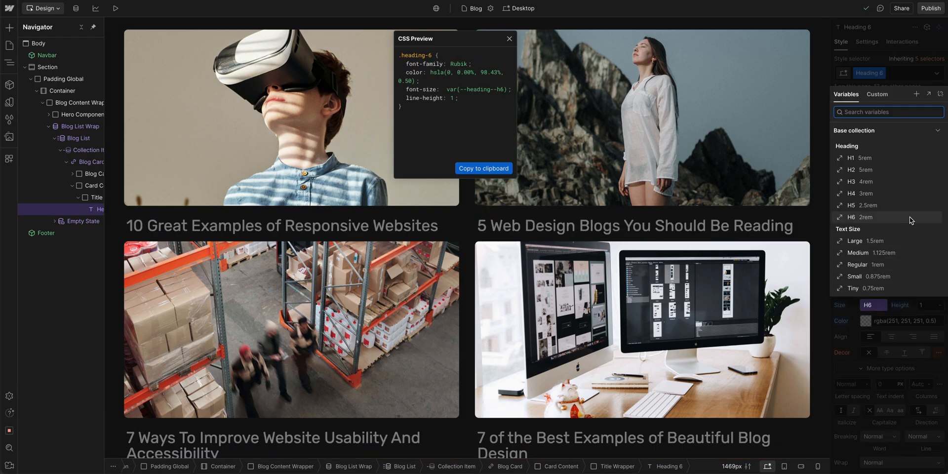
left_click(889, 321)
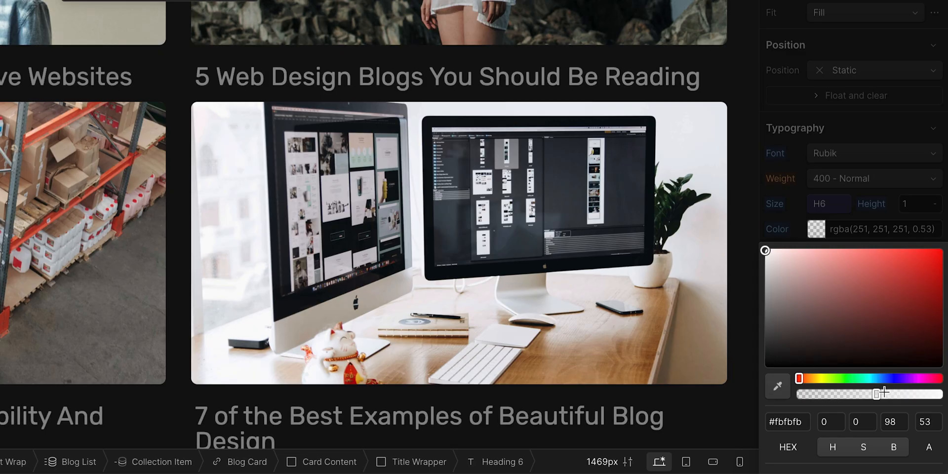
left_click_drag(875, 394, 906, 394)
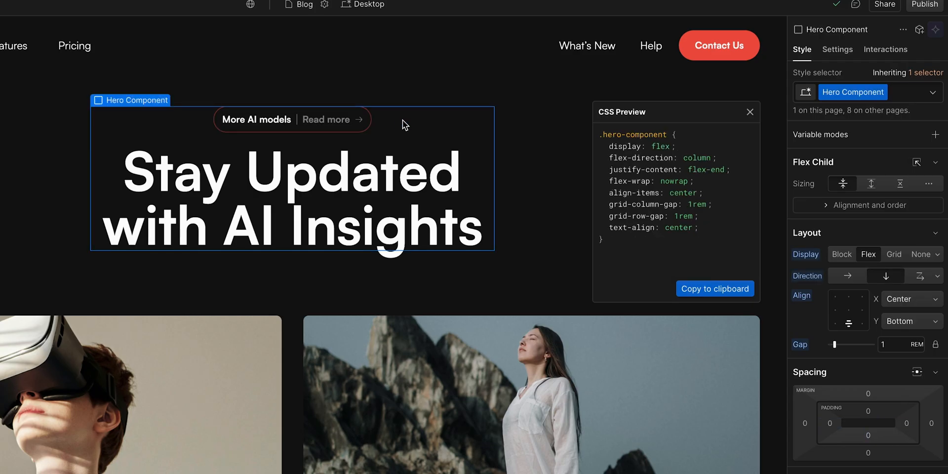
mouse_move(392, 176)
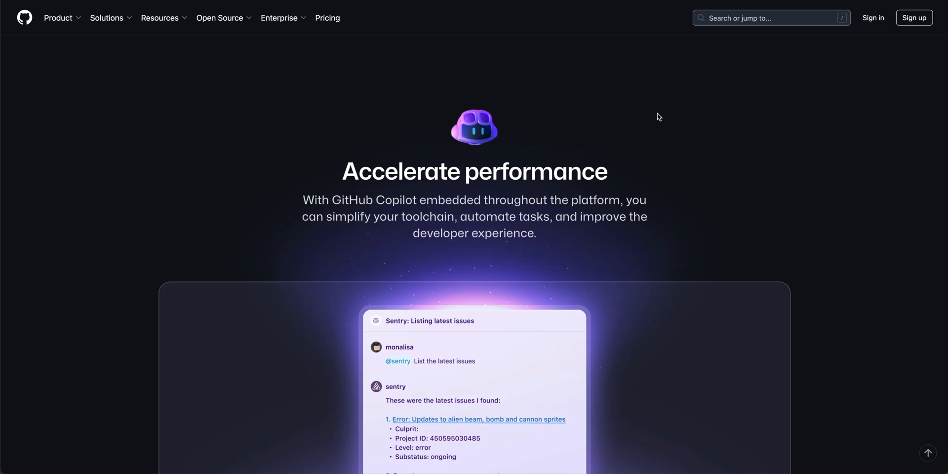
mouse_move(304, 113)
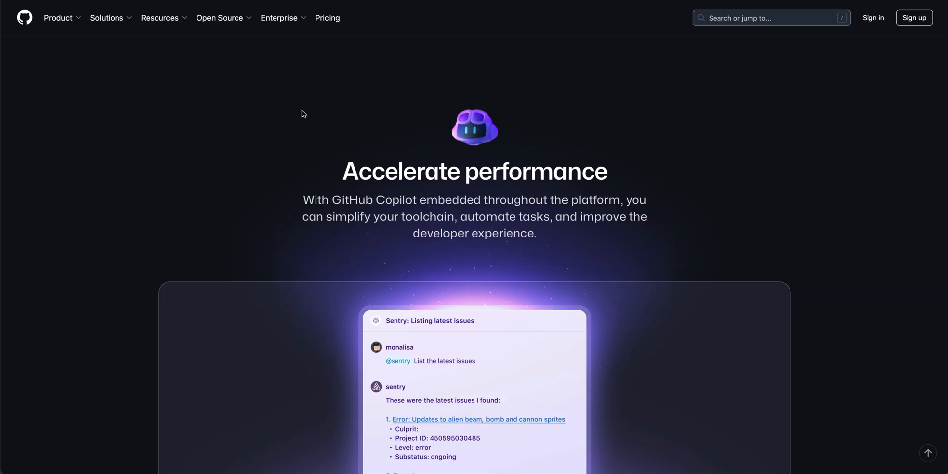
mouse_move(660, 113)
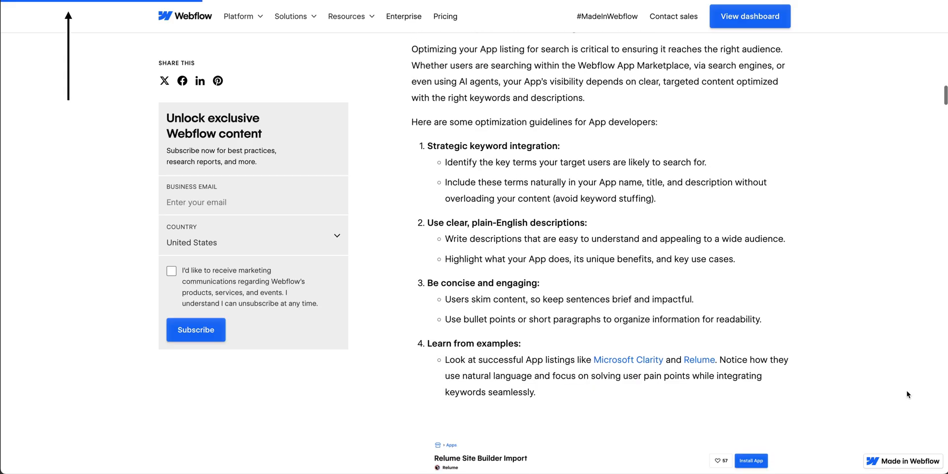
Step: Scroll through the Webflow blog article toward the MDN JavaScript reference
scroll("down", 3)
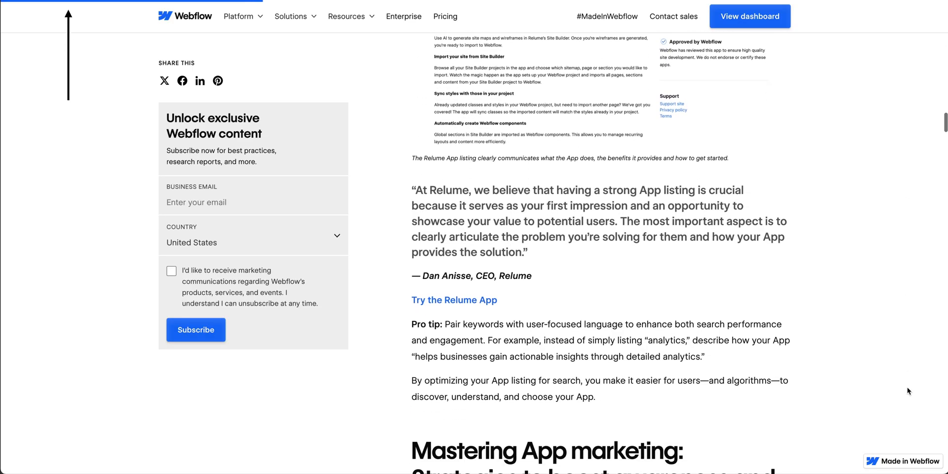
scroll("down", 3)
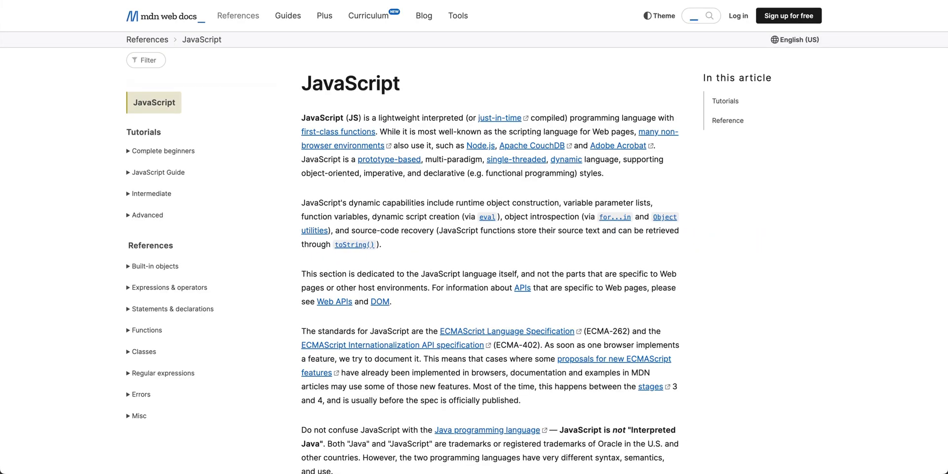
scroll("down", 3)
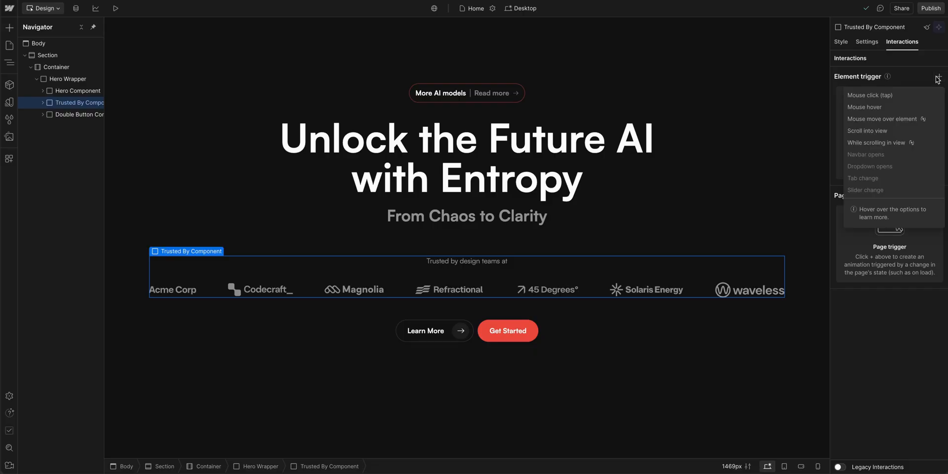
Step: Add Scroll into view Slide interactions to Trusted By Component and Hero Heading Wrapper, the heading from the bottom
left_click(867, 130)
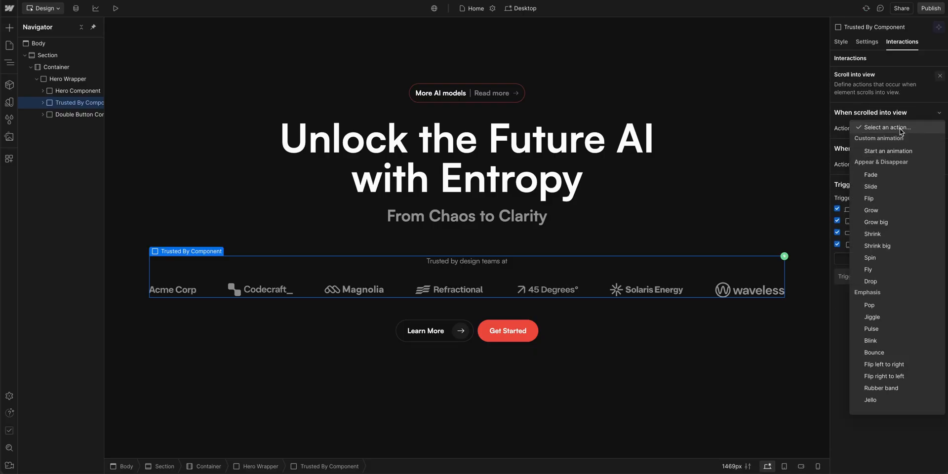
left_click(872, 187)
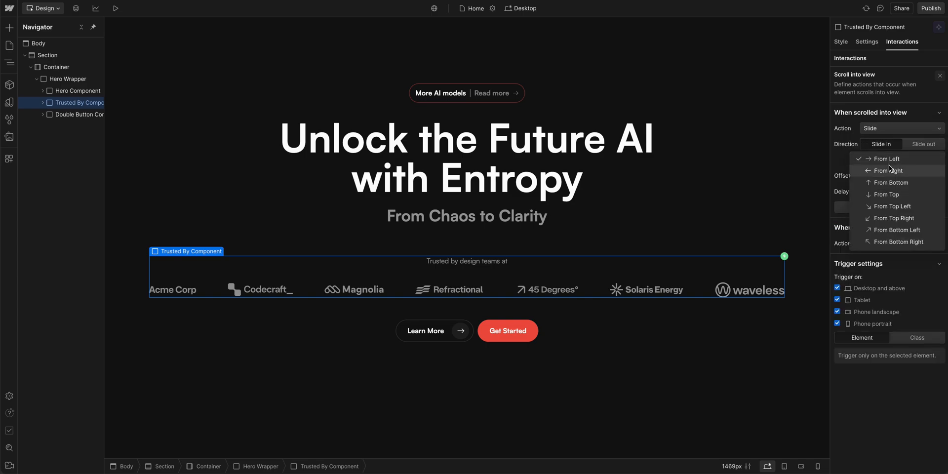
left_click(891, 182)
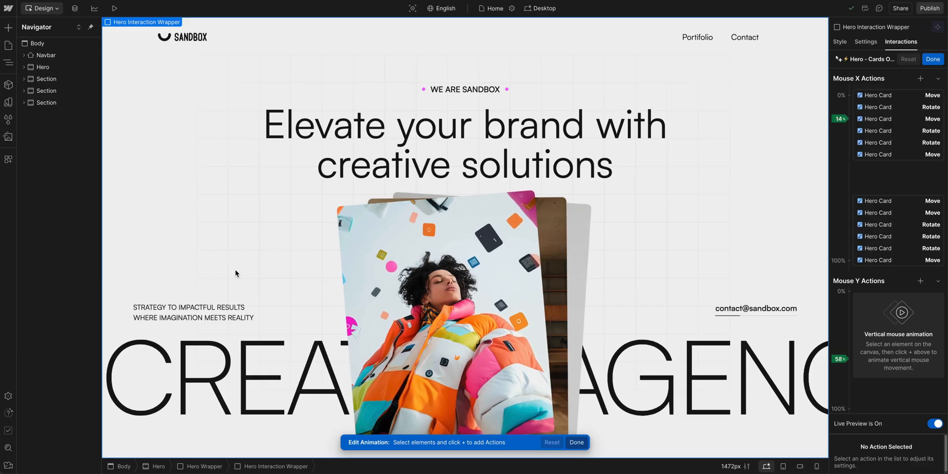
mouse_move(582, 216)
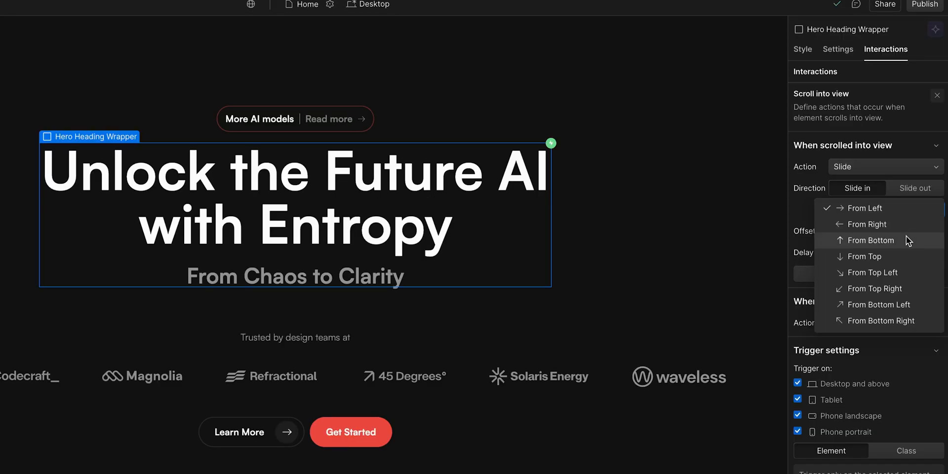
left_click(869, 240)
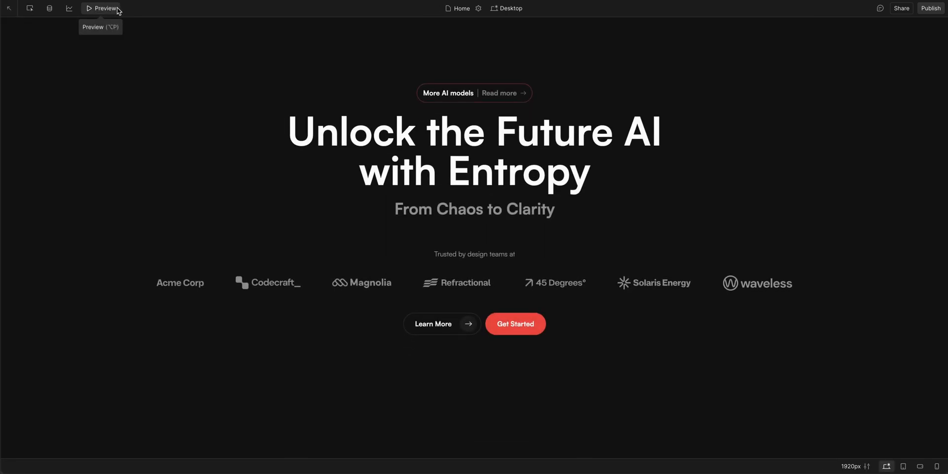
Step: Toggle preview and complete the library update message ending 'eds adjusting.' for the changed components
left_click(89, 8)
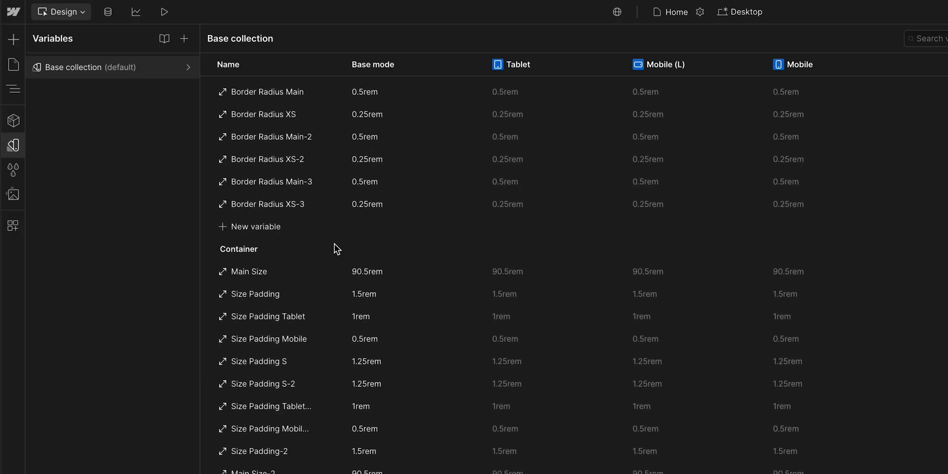
scroll("down", 3)
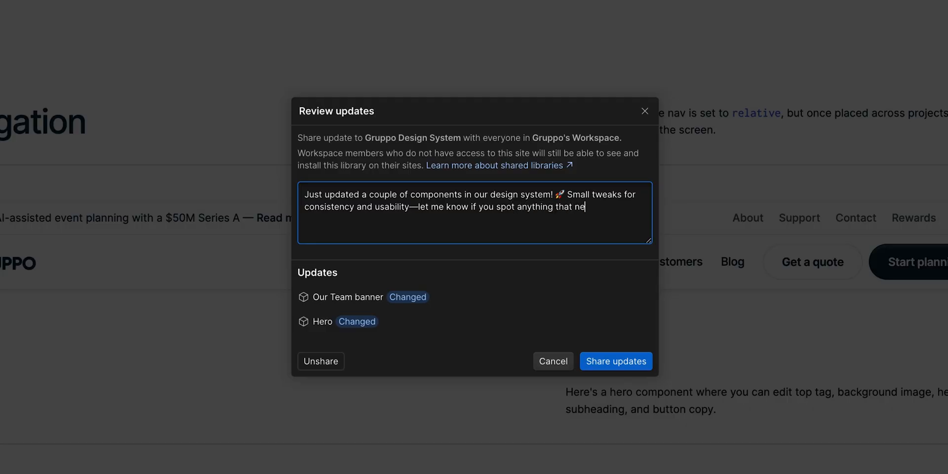
type("eds adjusting.")
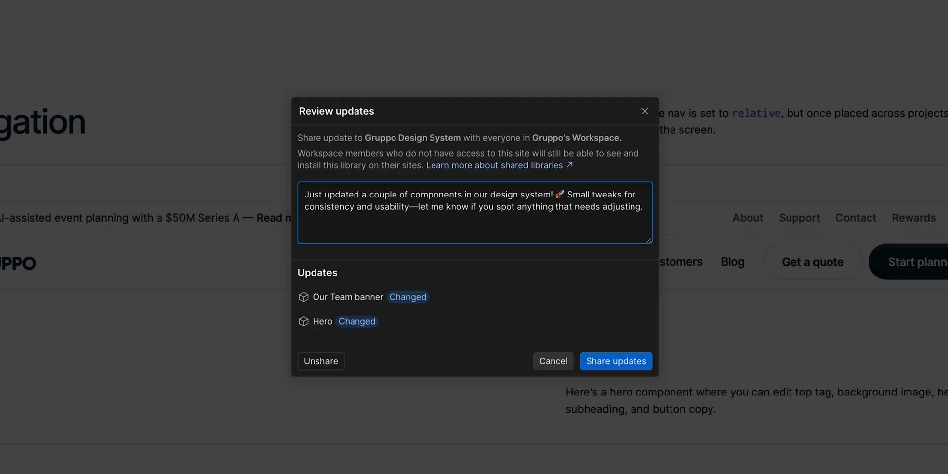